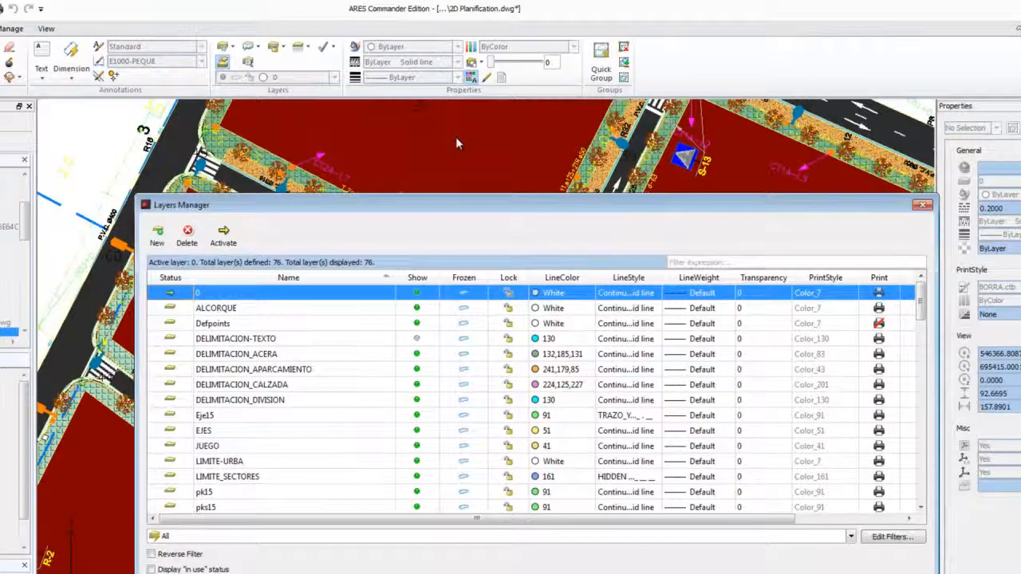
mouse_move(756, 470)
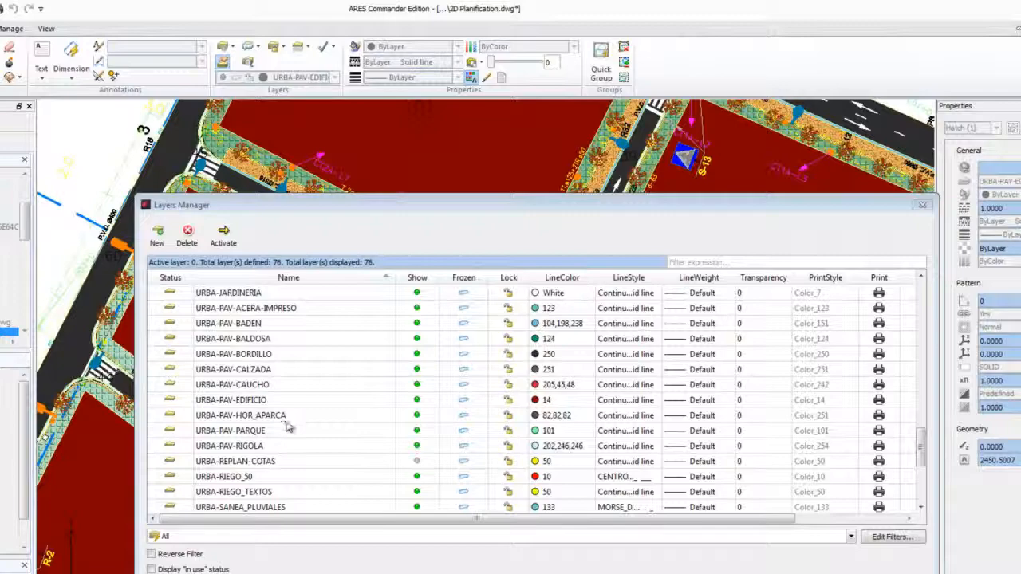
Step: Set a transparency value on the URBA-PAV-EDIFICIO layer in Layers Manager and confirm with OK
left_click(231, 399)
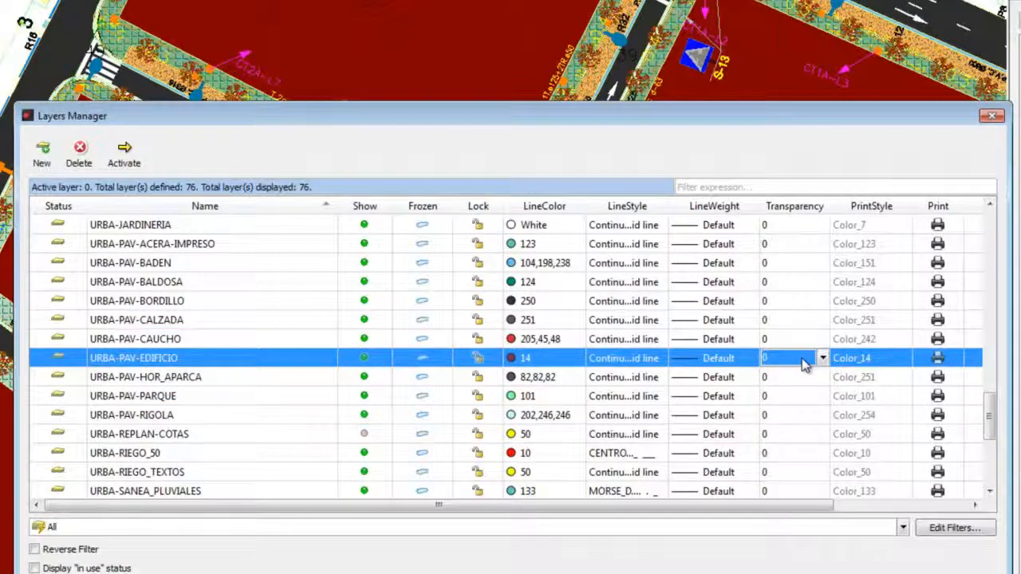
left_click(822, 357)
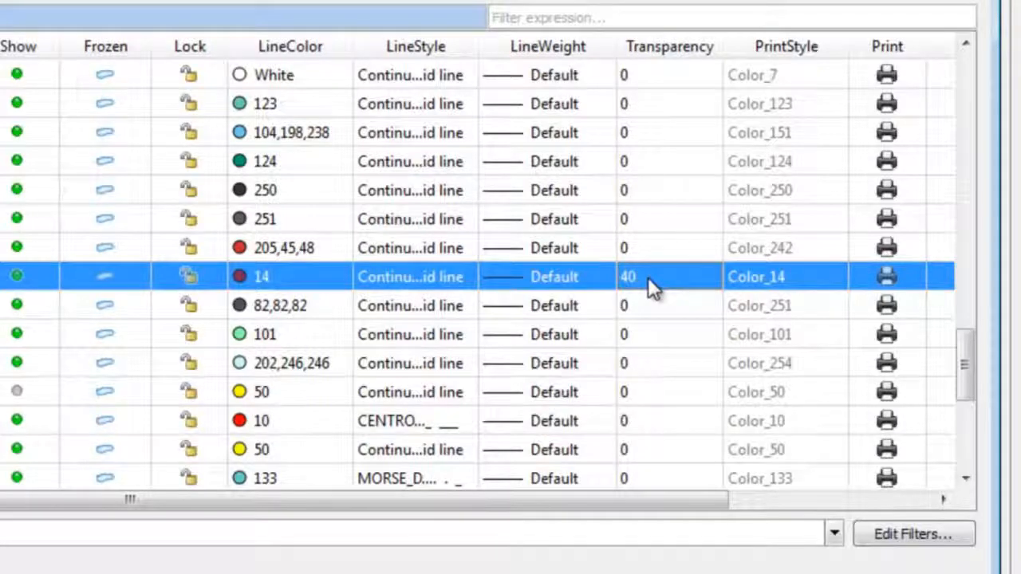
mouse_move(644, 278)
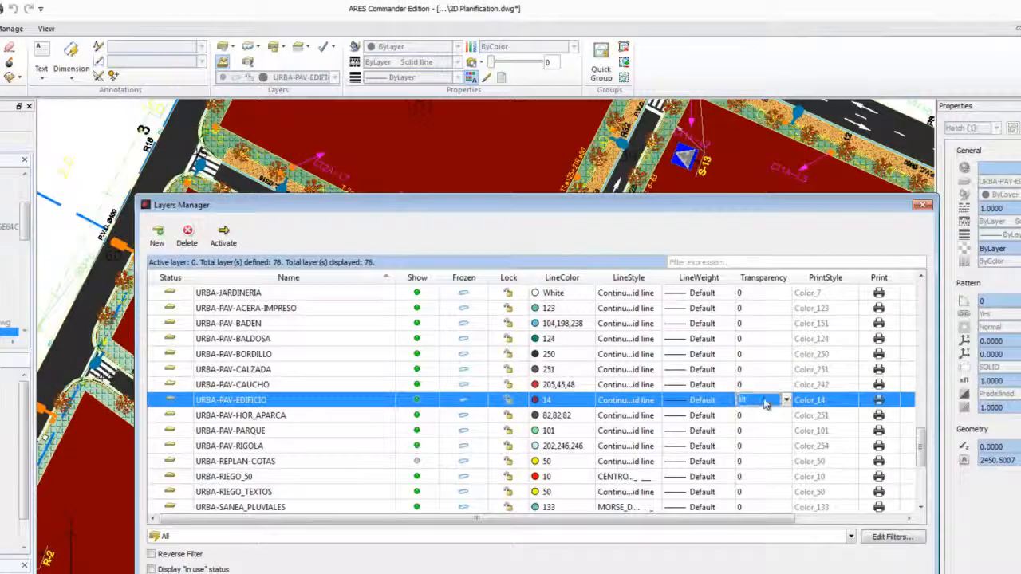
left_click(785, 399)
type("70")
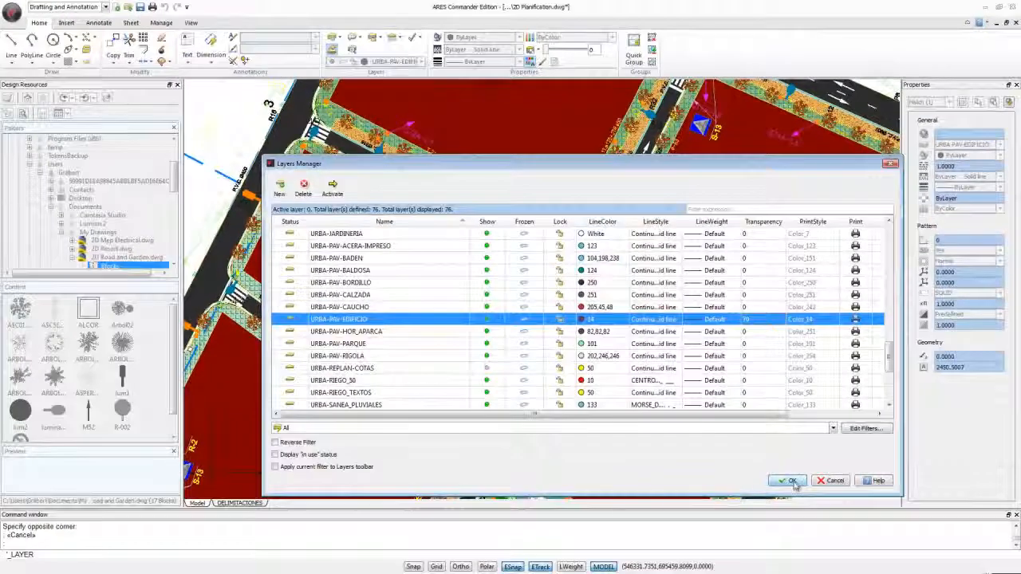
left_click(787, 481)
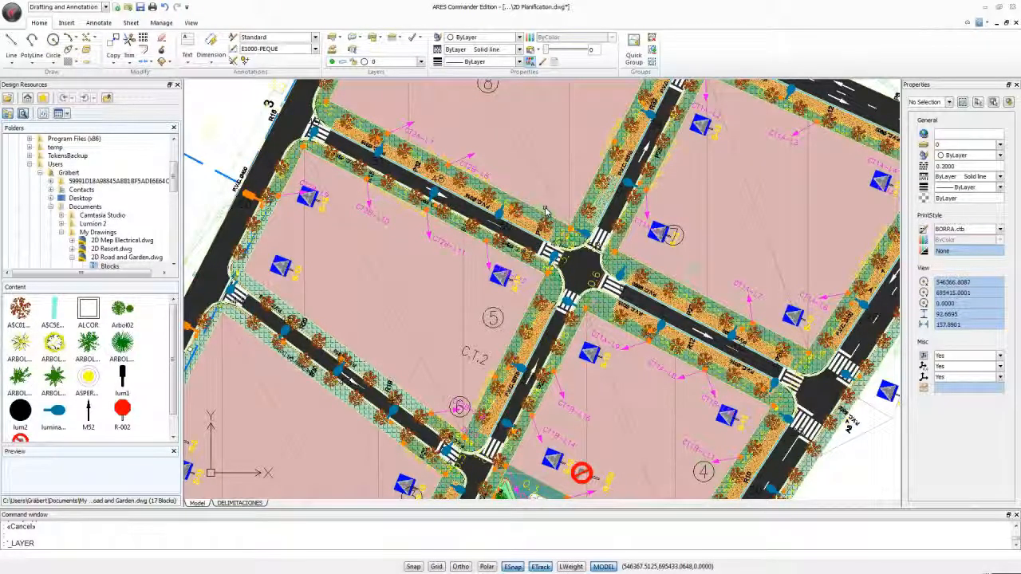
mouse_move(558, 158)
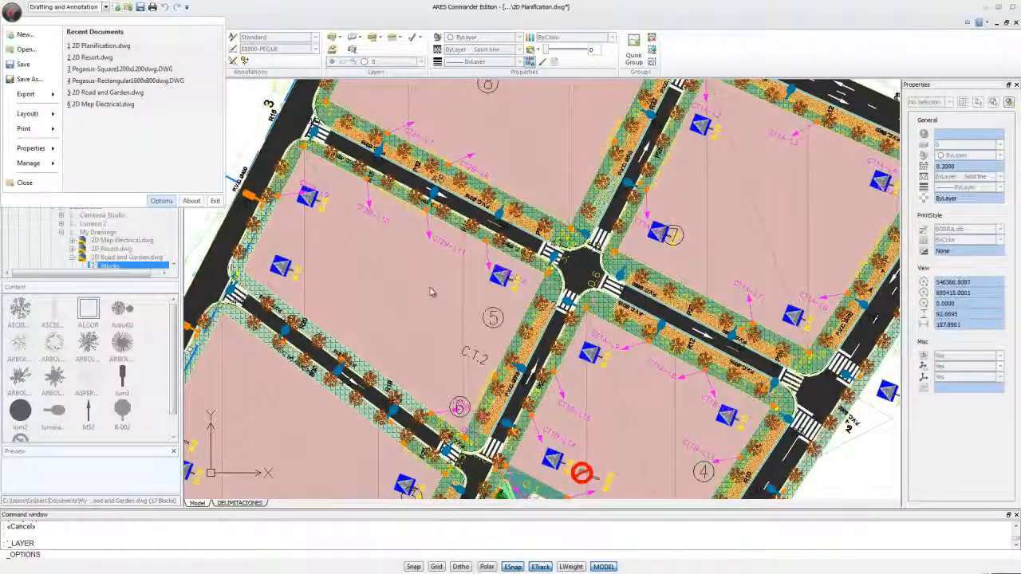
Step: Open Options from the application menu to view the System Options Graphics Area settings
left_click(161, 200)
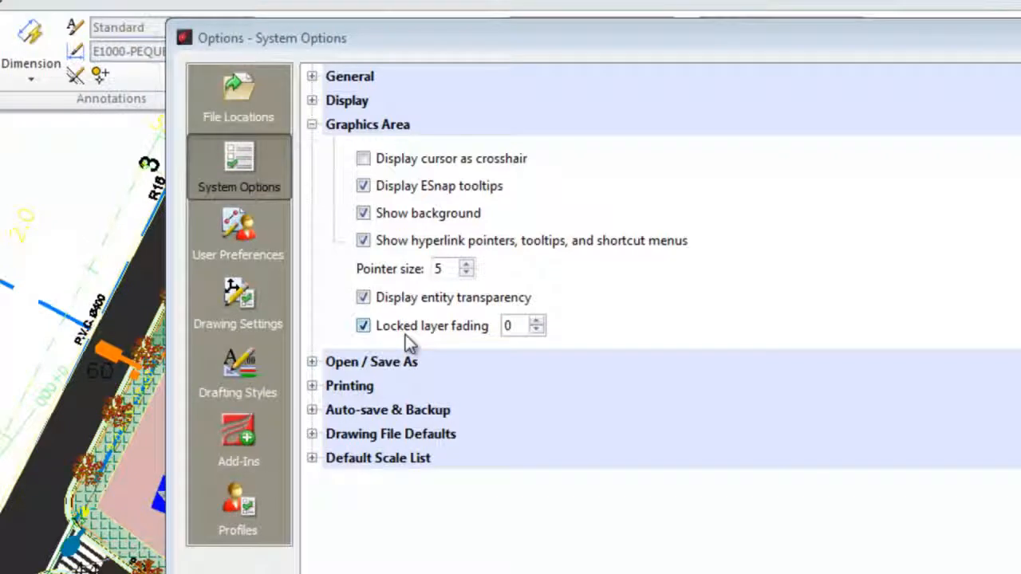
mouse_move(486, 347)
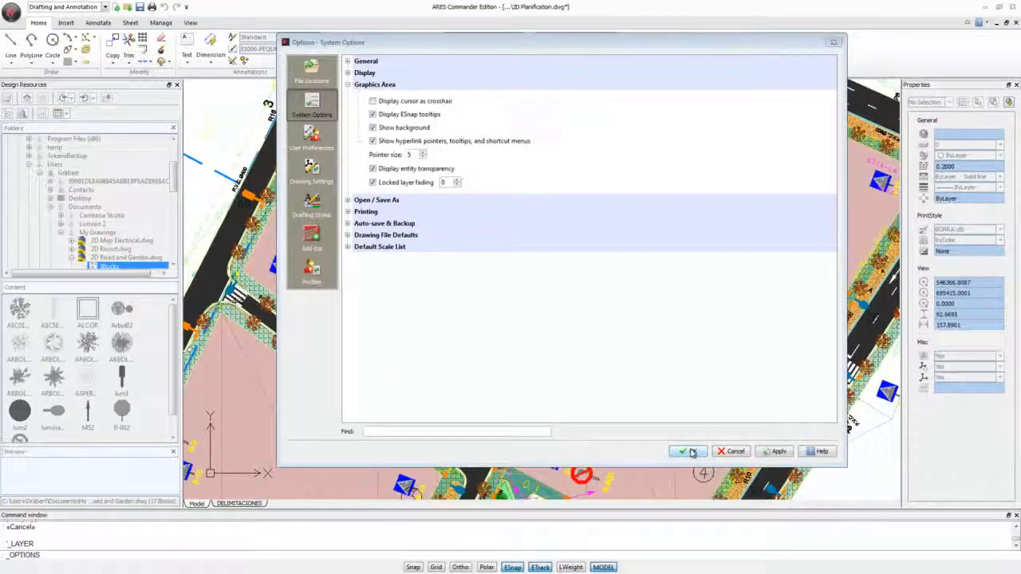
Step: Close Options, lock the URBA-PAV-CALZADA layer by picking the street pavement, and reopen Options
left_click(685, 451)
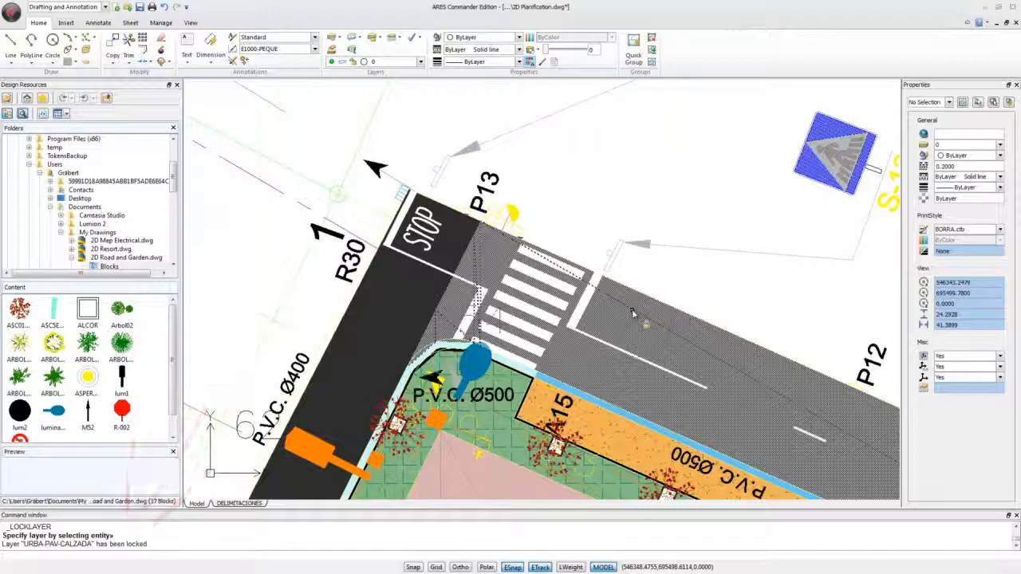
left_click(705, 323)
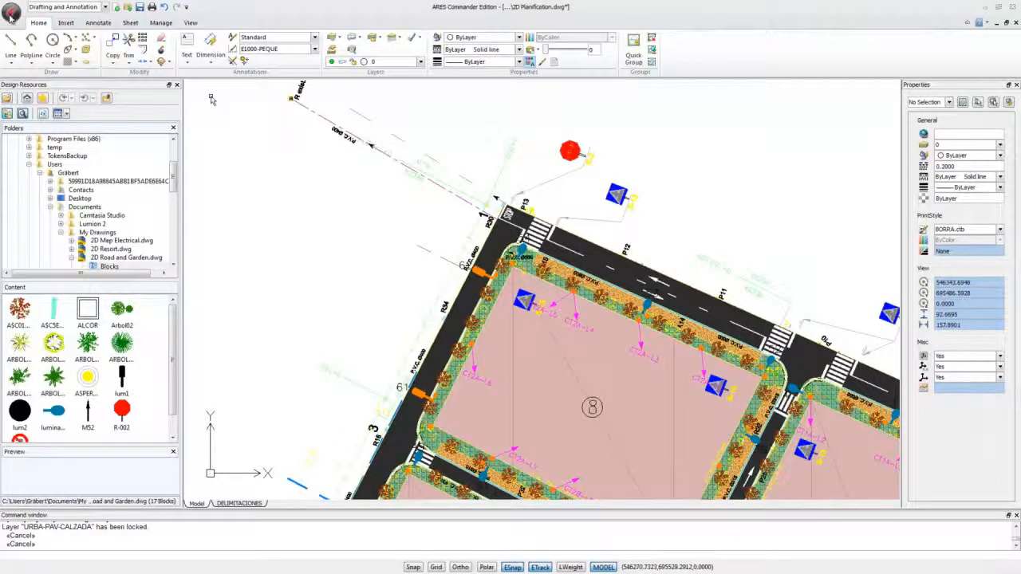
left_click(11, 9)
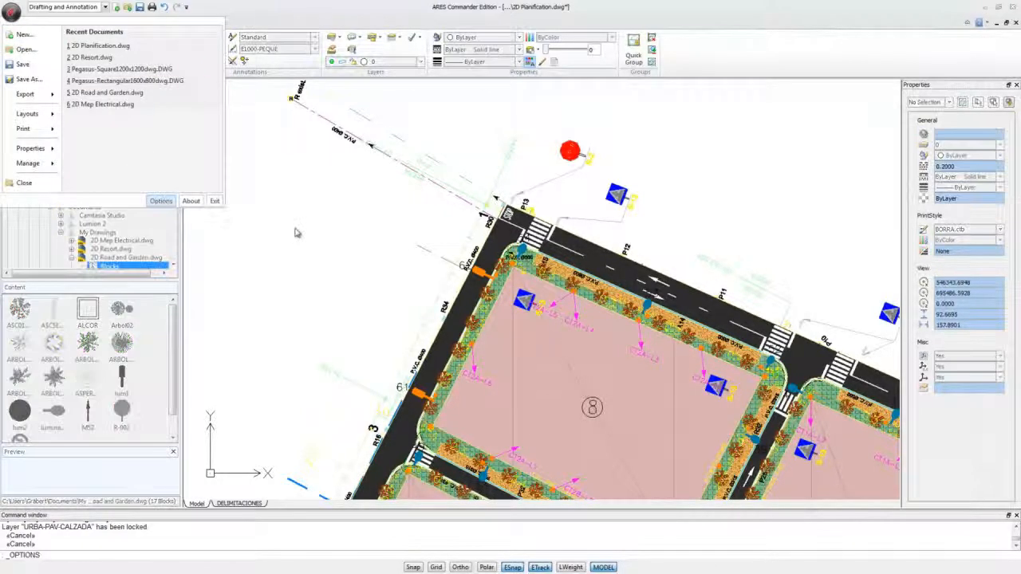
left_click(161, 200)
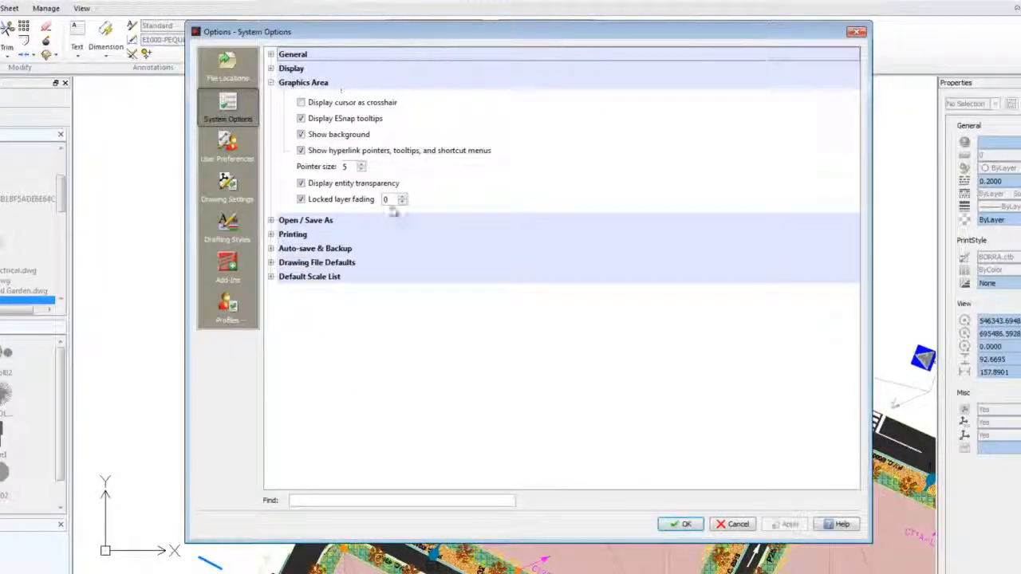